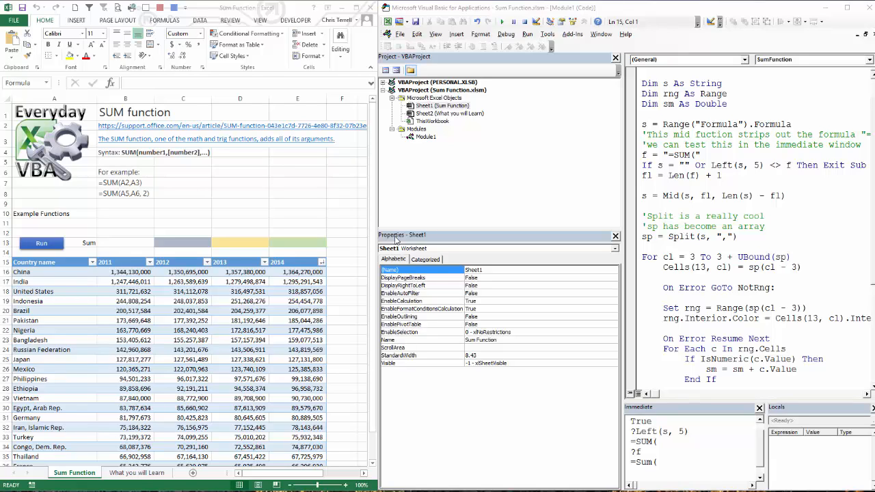
mouse_move(135, 203)
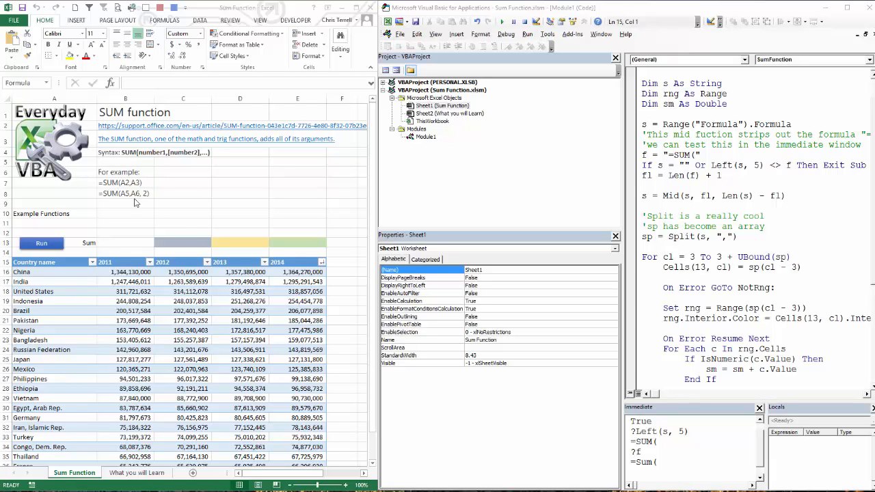
- Enter =SUM(B20:B23,C17:D22,D25:D29) in B10, totalling 6,003,588,223, with its formula text in C10
text(=)
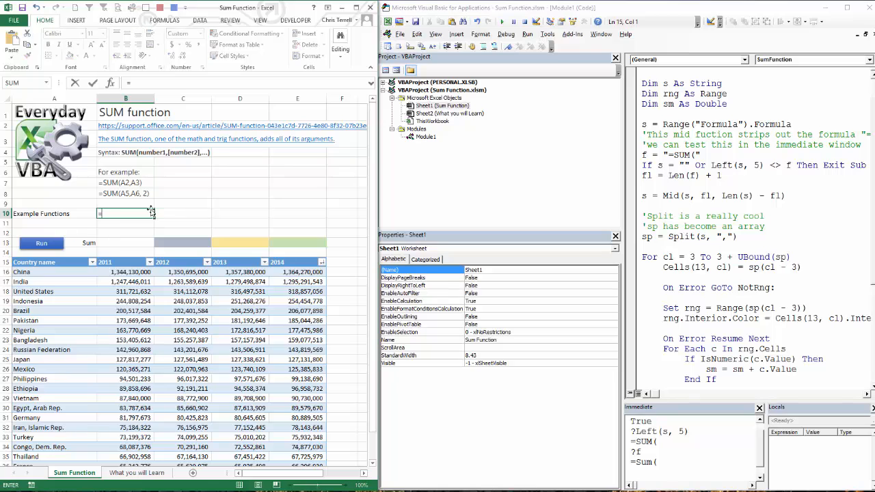
text(=sum()
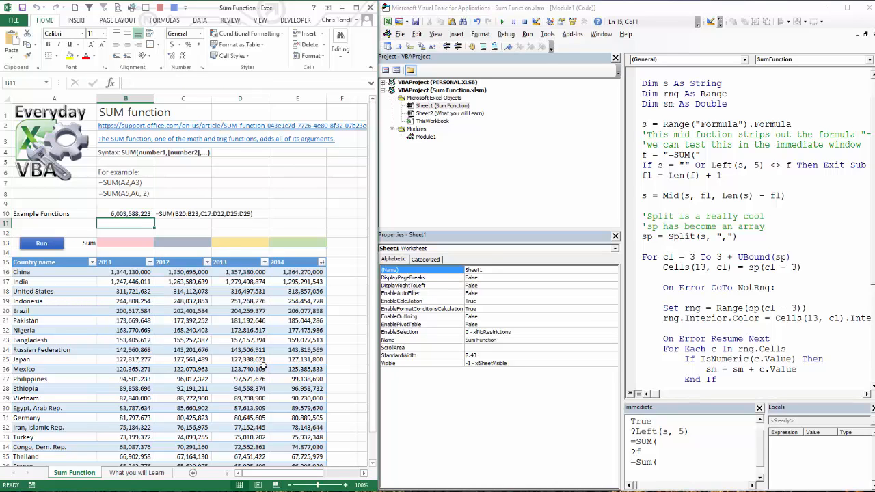
mouse_move(204, 225)
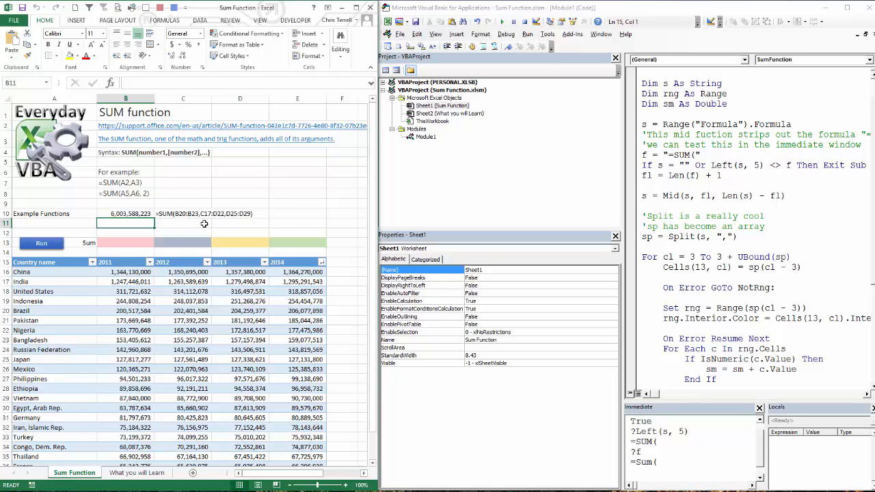
mouse_move(277, 214)
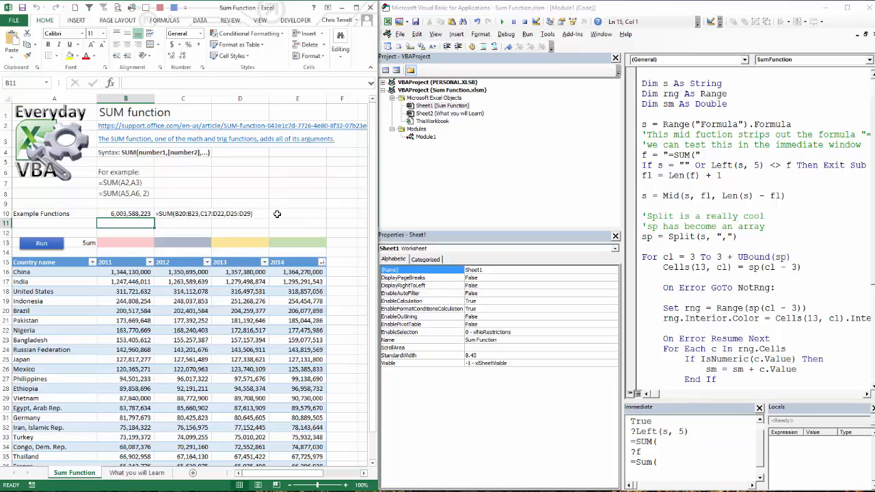
mouse_move(208, 246)
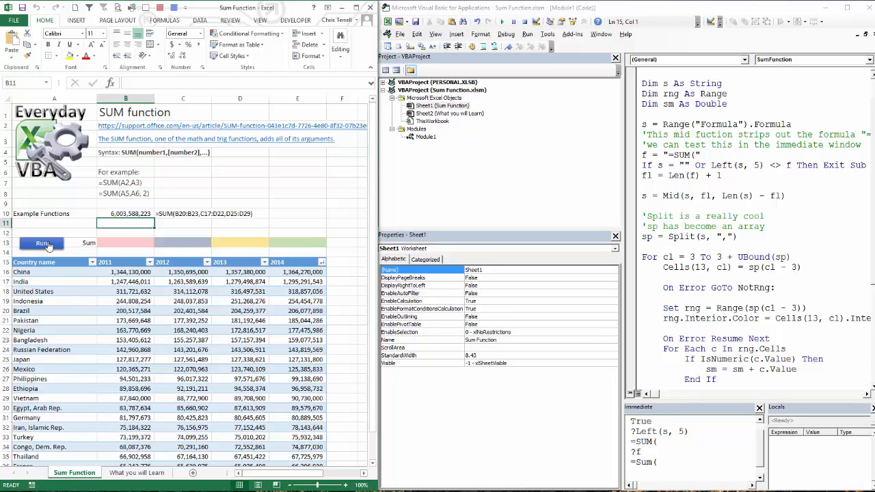
- Run the SumFunction macro to colour and label the three ranges
click(41, 243)
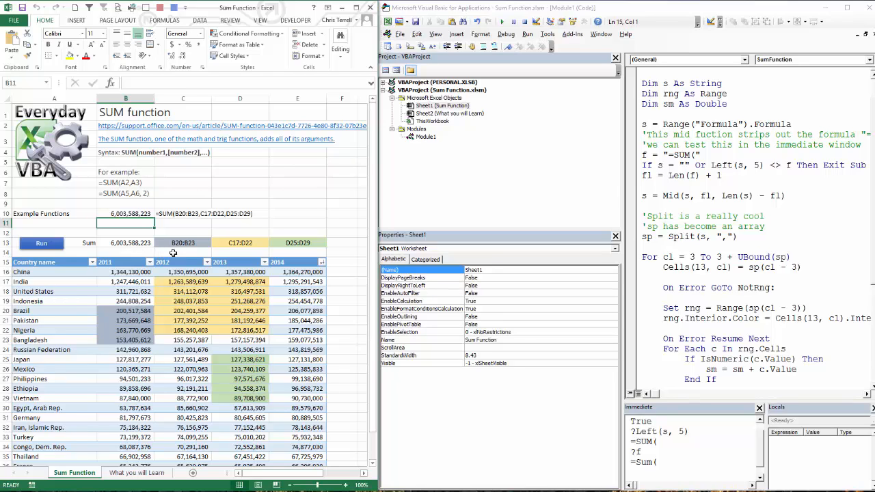
mouse_move(238, 234)
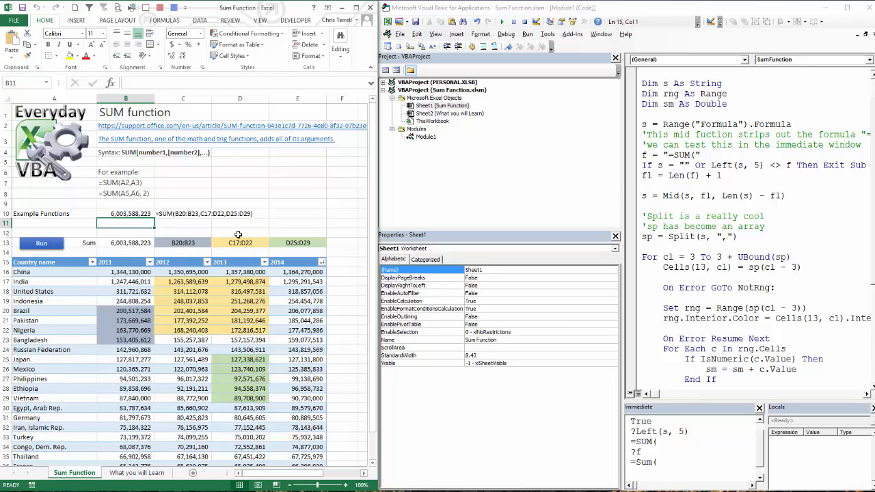
mouse_move(238, 362)
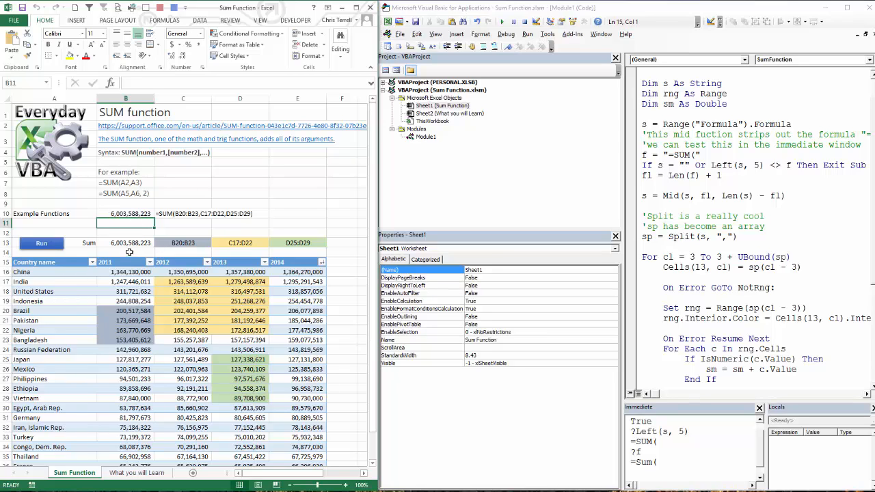
mouse_move(146, 356)
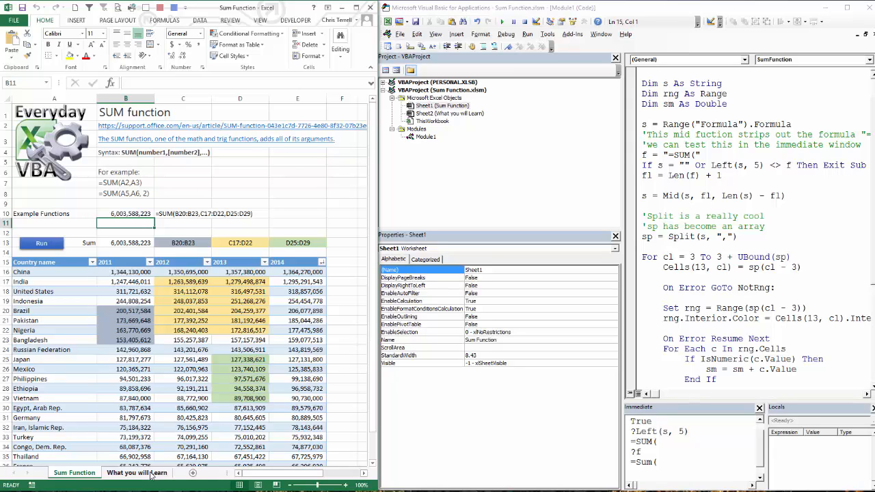
- Switch to the What you will Learn sheet to review the listed functions and VBA topics
click(137, 472)
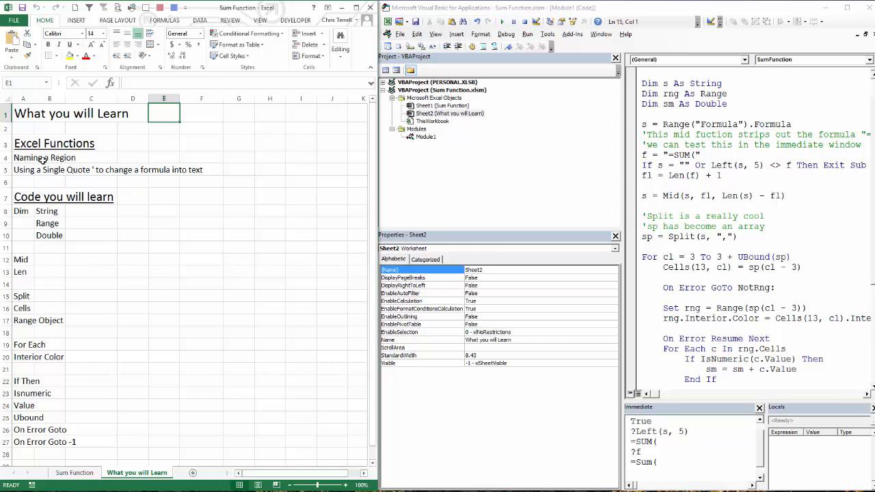
mouse_move(39, 161)
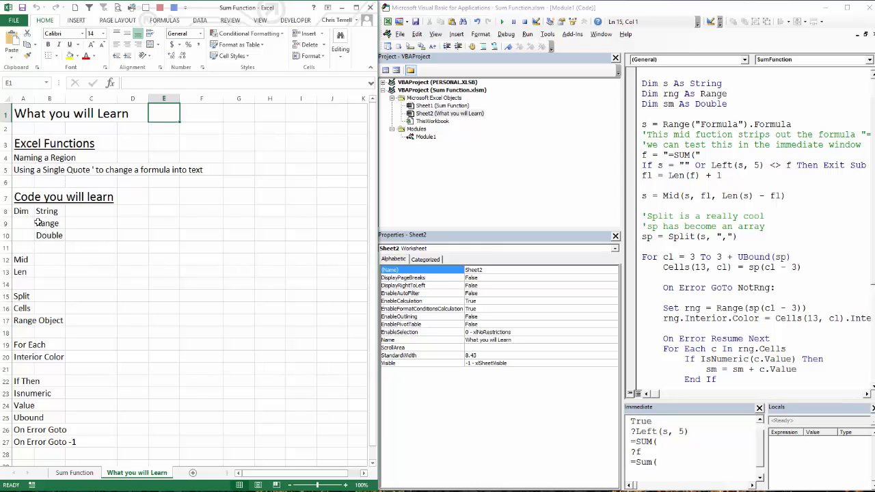
mouse_move(42, 255)
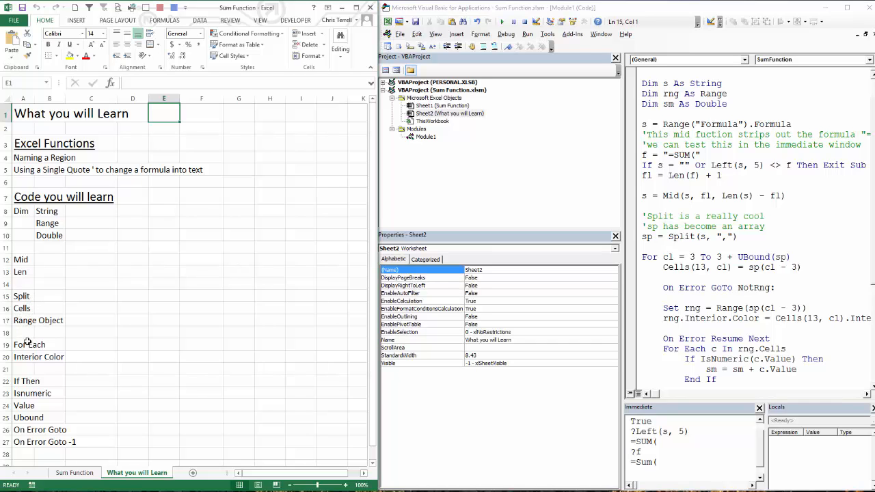
mouse_move(37, 382)
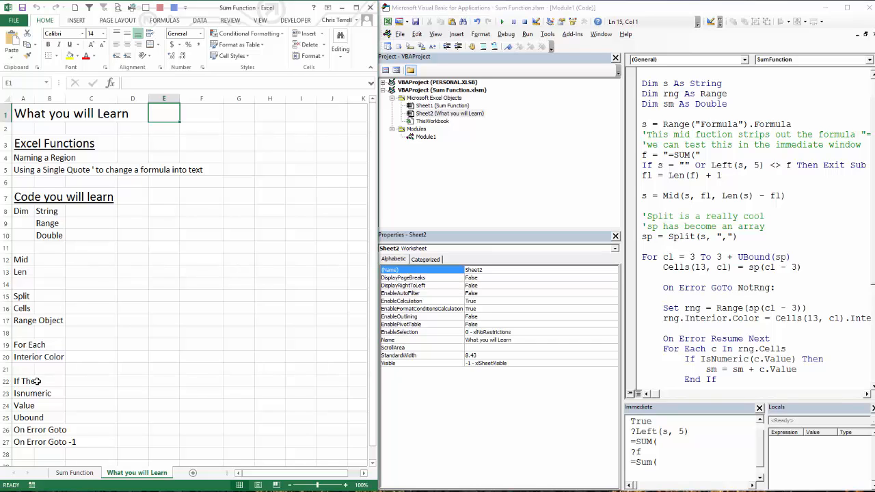